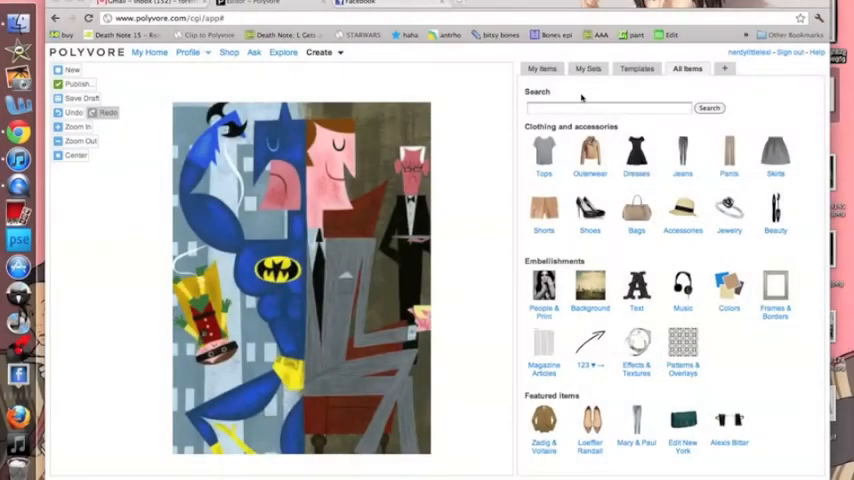
Make the canvas a plain salmon-pink colour from the Colors swatches.
left_click(684, 68)
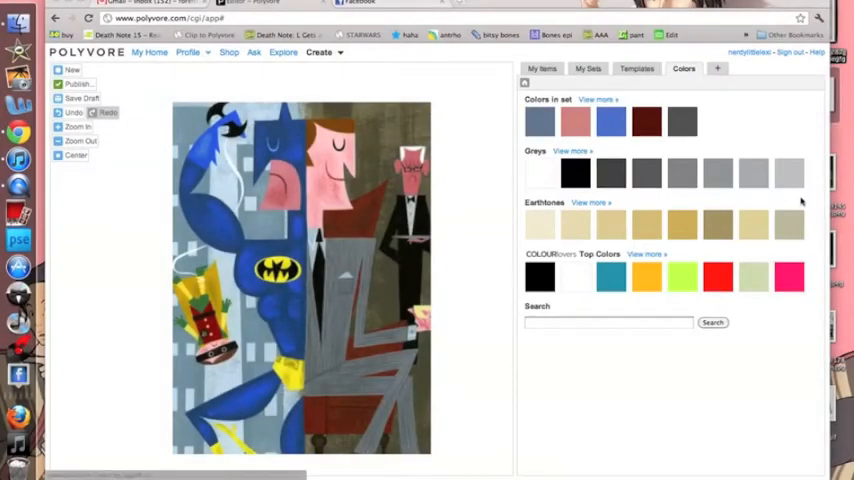
left_click(256, 160)
type("background scrapbook")
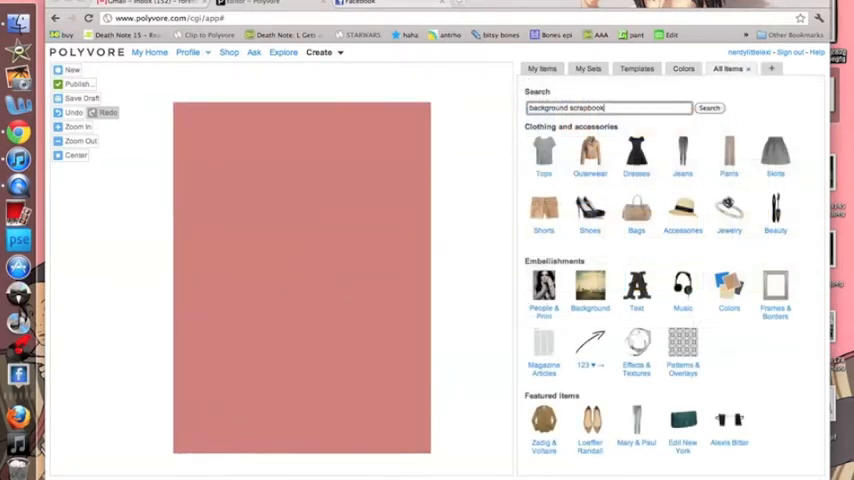
Add the green scrapbook paper from the search and set it to fill the whole canvas.
left_click(708, 108)
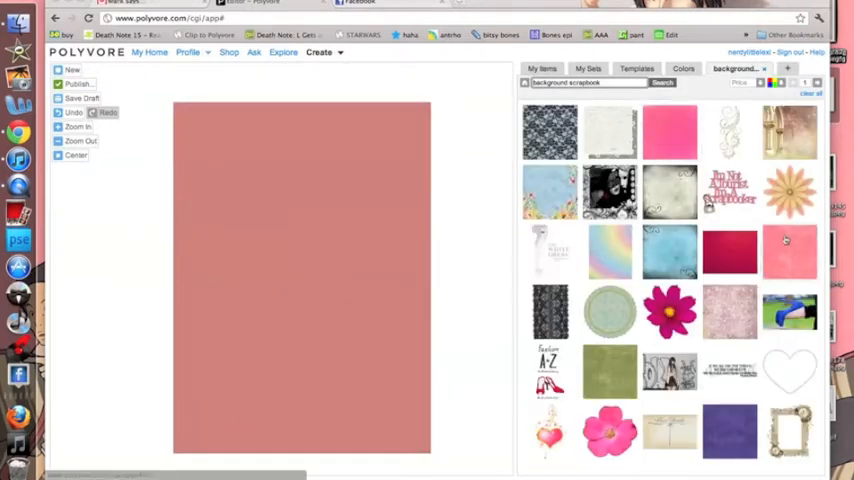
mouse_move(790, 244)
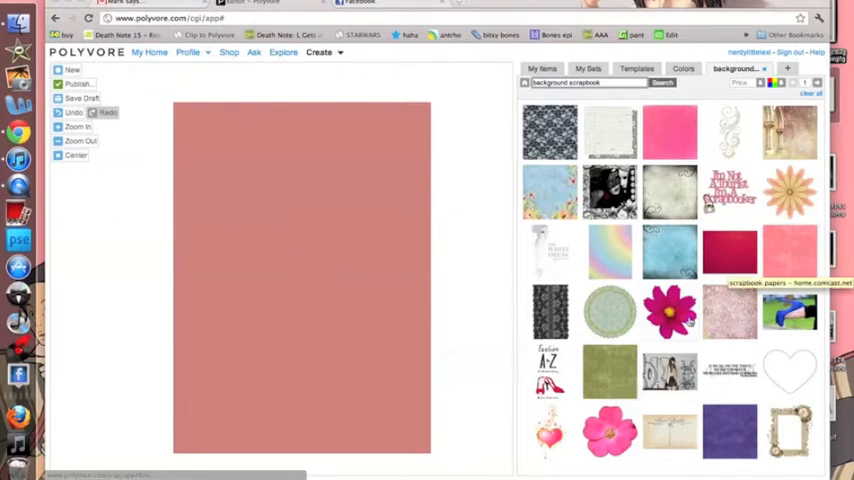
left_click(608, 370)
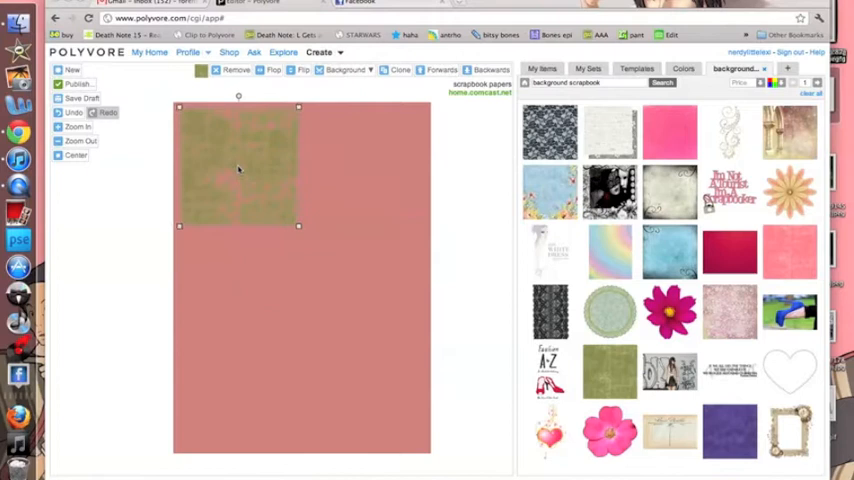
left_click(348, 68)
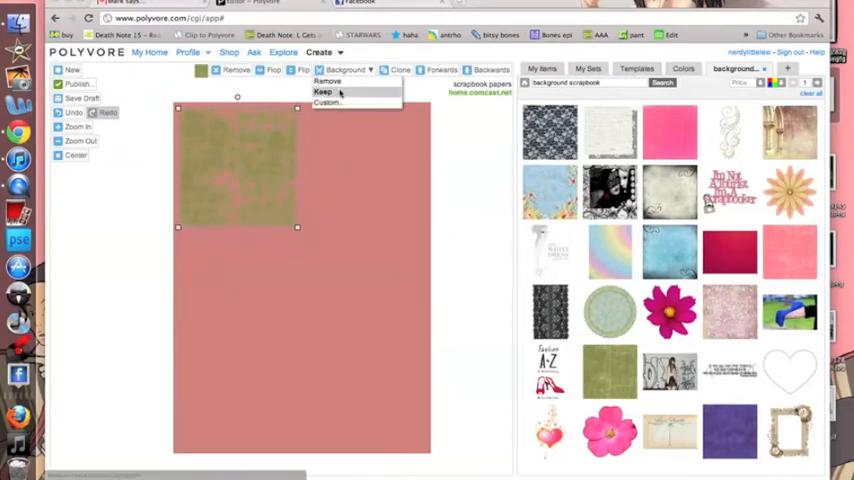
left_click(324, 92)
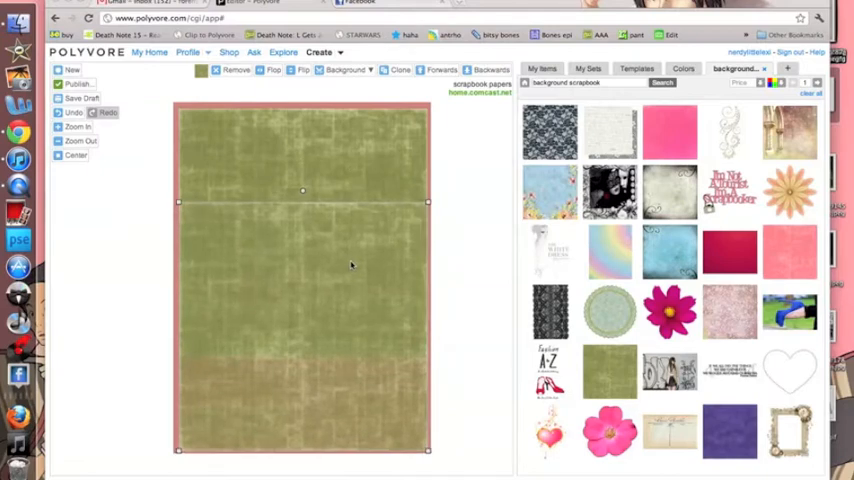
left_click(542, 68)
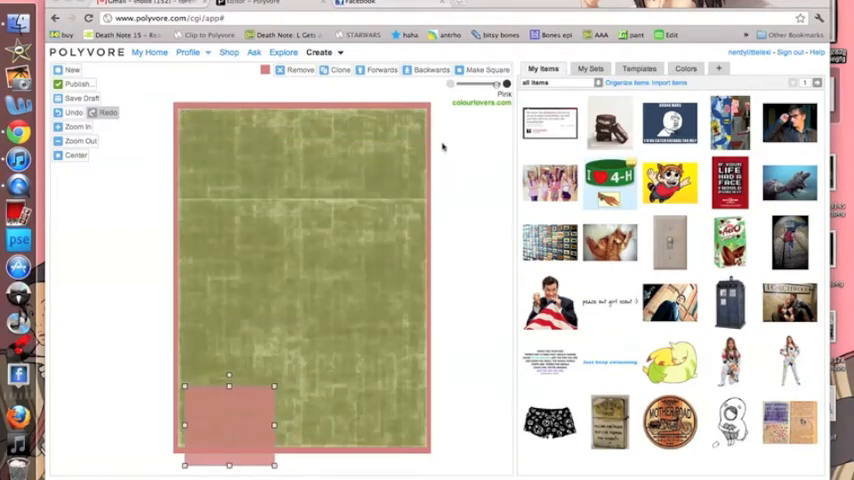
Move the pink square to the top-left and resize it into a photo border.
left_click_drag(230, 424, 234, 172)
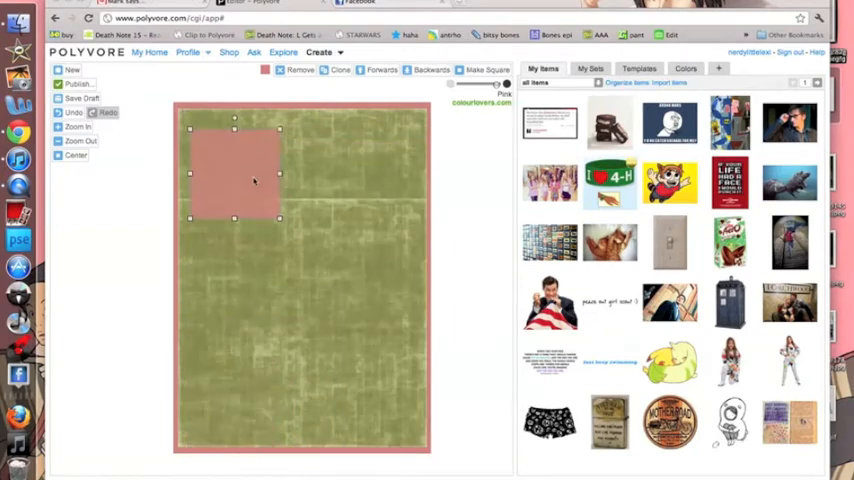
left_click_drag(256, 180, 248, 168)
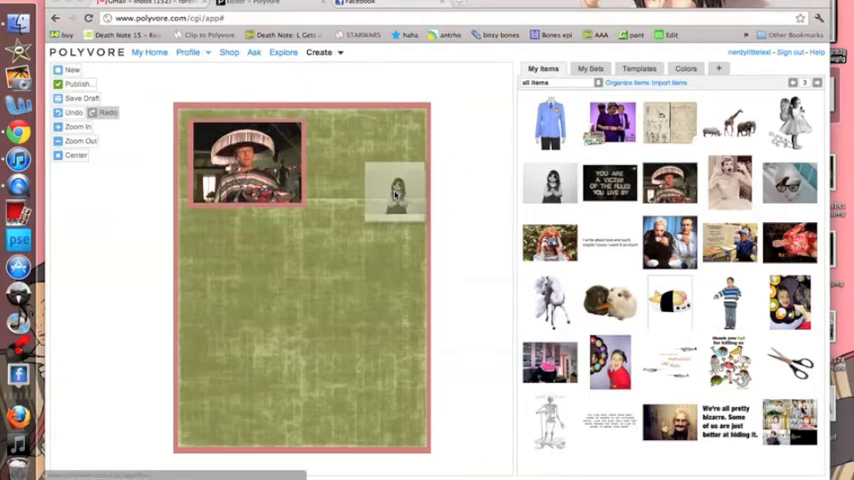
Adjust the girl's photo and remove the background of the vintage street photo.
left_click(396, 190)
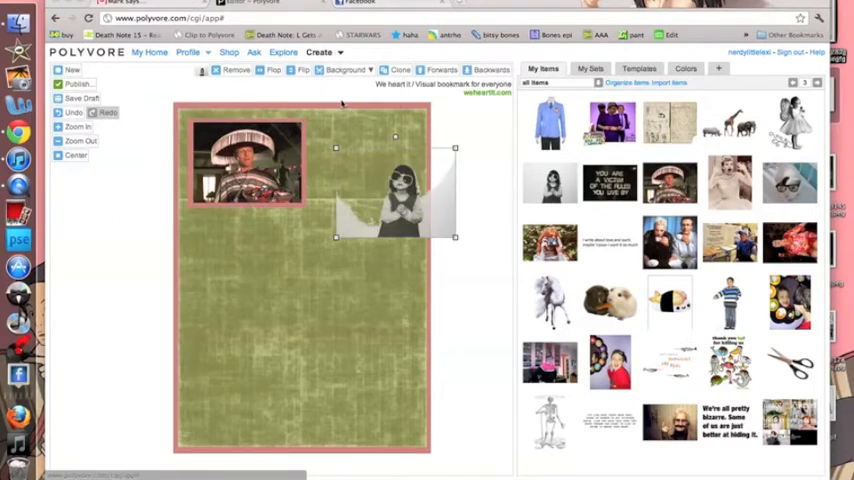
left_click(346, 70)
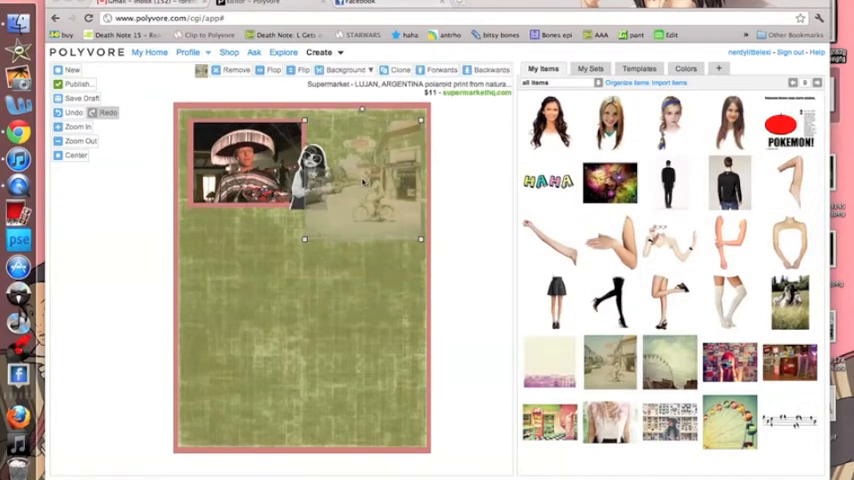
left_click(348, 68)
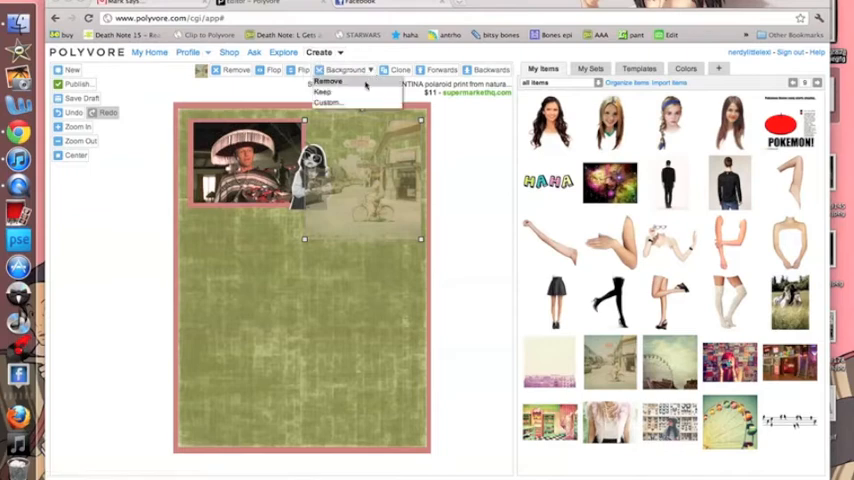
left_click(324, 92)
type("scrapbook filler")
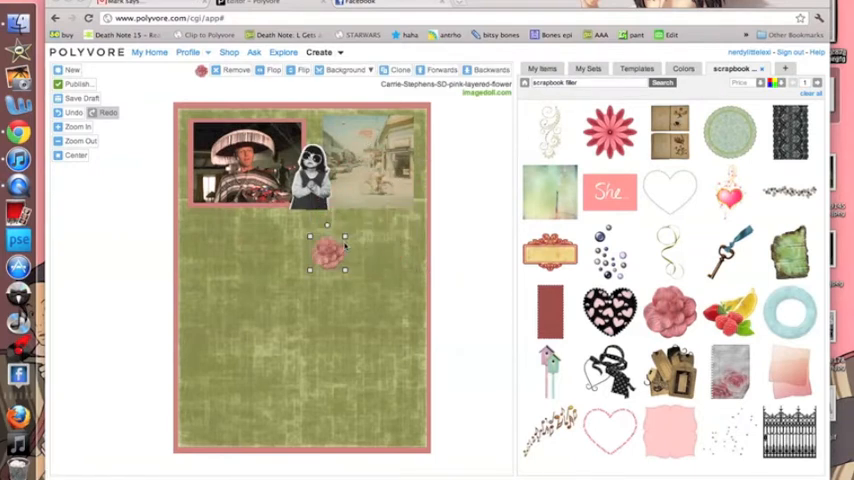
Move the pink scrapbook flower onto a top corner of the photo group.
left_click_drag(328, 248, 410, 136)
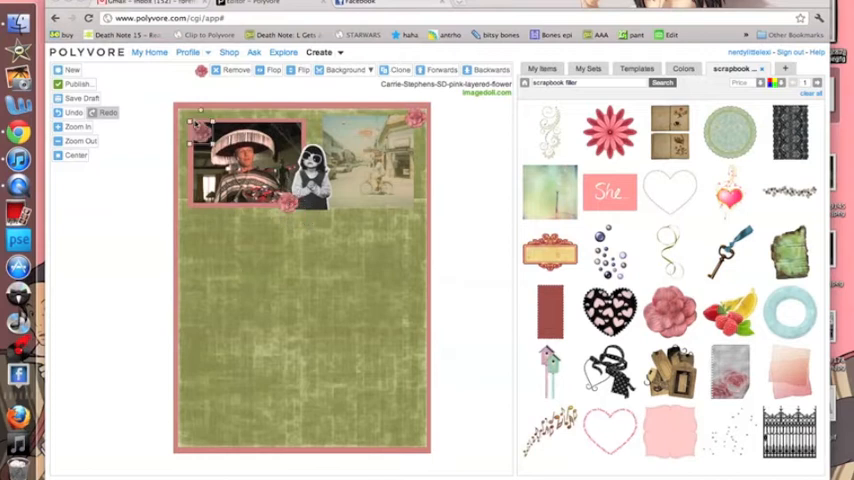
left_click(684, 68)
type("bruno mars lyric")
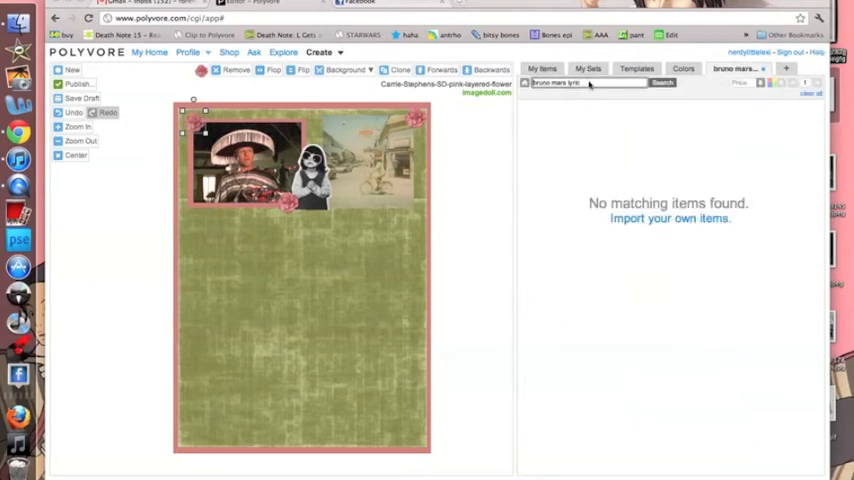
Search Bruno Mars lyrics and place a lyric snippet beneath the photos.
left_click(660, 84)
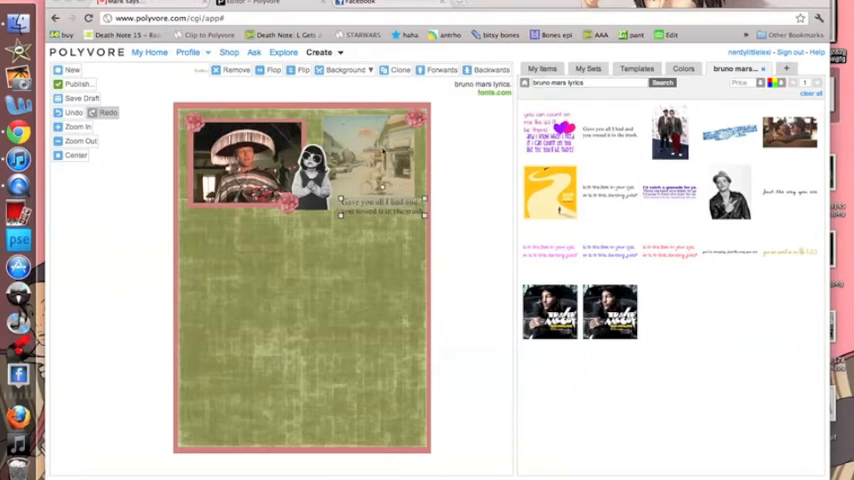
left_click(346, 68)
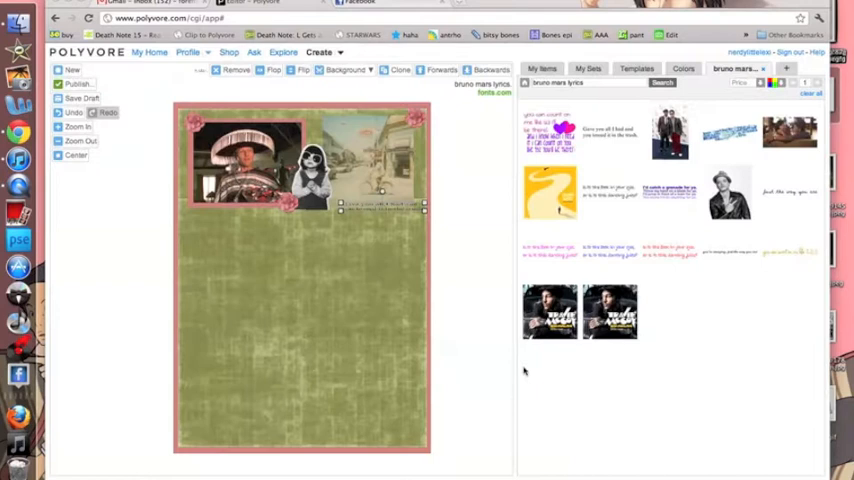
left_click(788, 68)
type("Gianna's Binder")
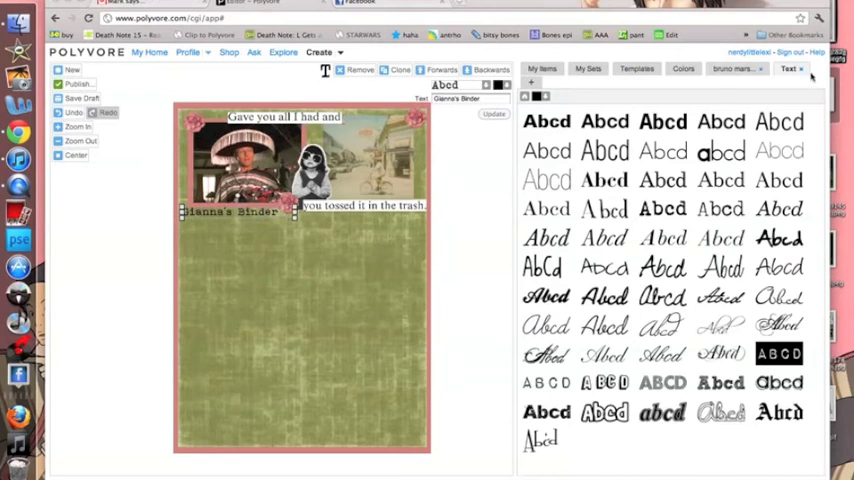
Add a pink colour square to the page from the All Items colour swatches.
left_click(790, 68)
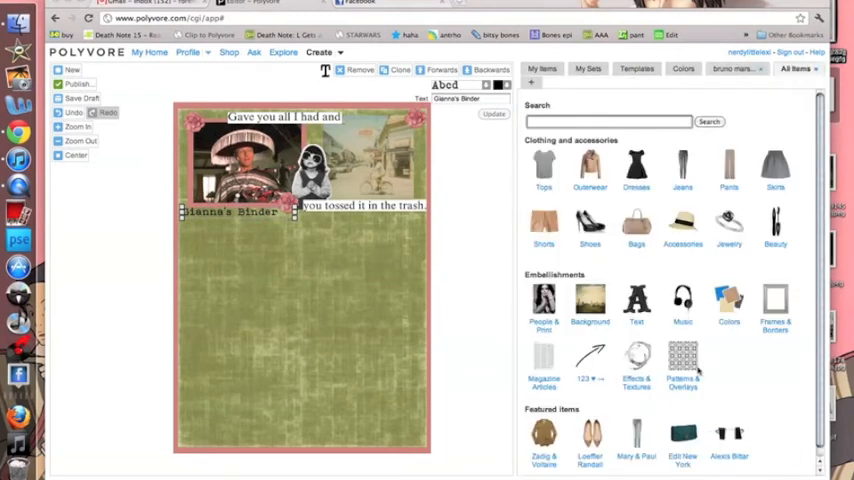
left_click(728, 302)
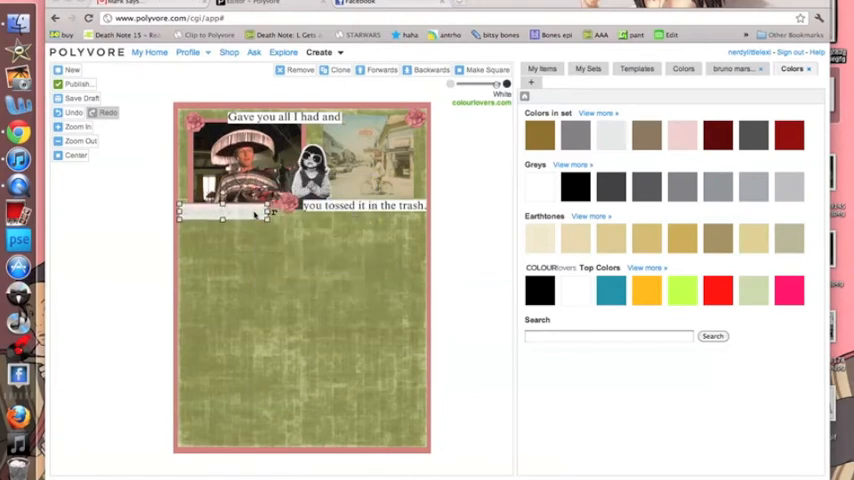
left_click(488, 68)
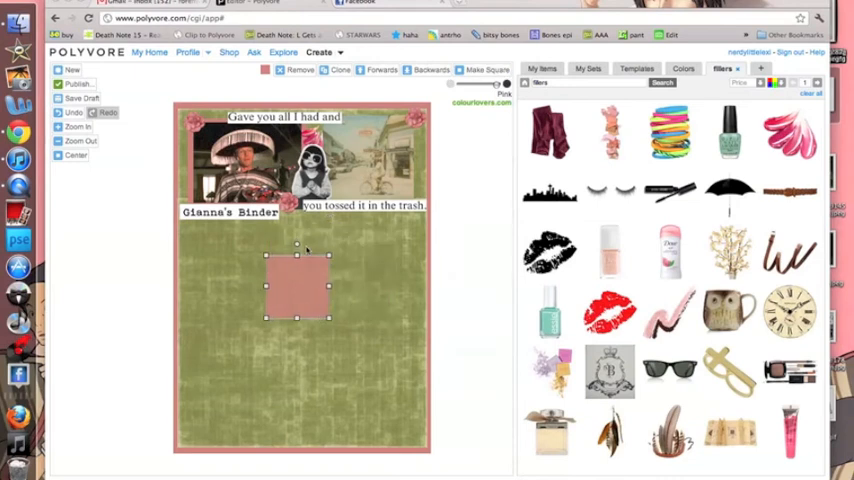
Tilt the pink square at an angle and send the photo behind the squares.
left_click_drag(296, 284, 278, 264)
type("icon edit")
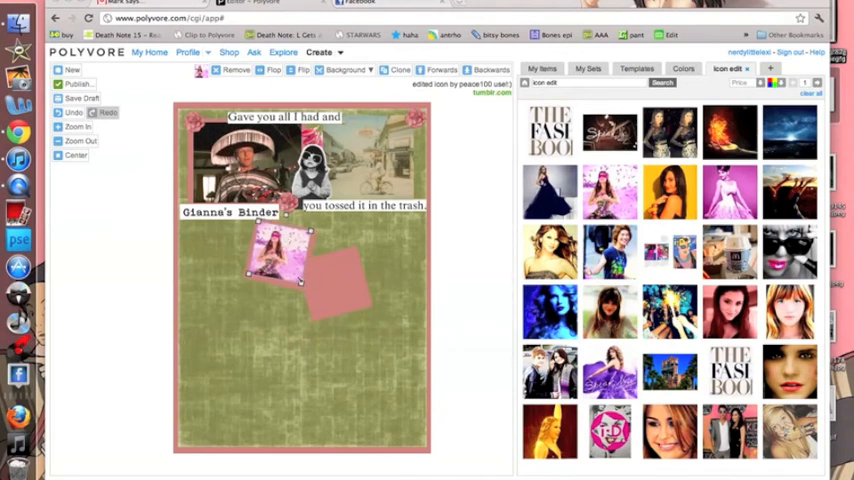
left_click(490, 70)
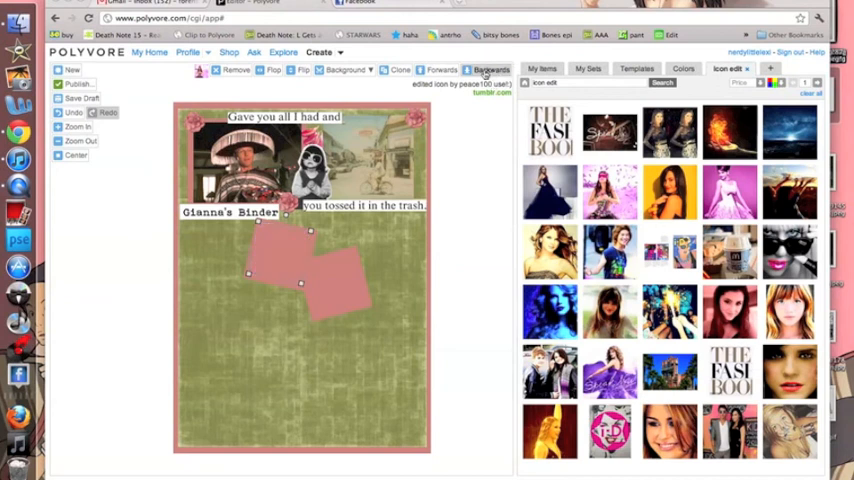